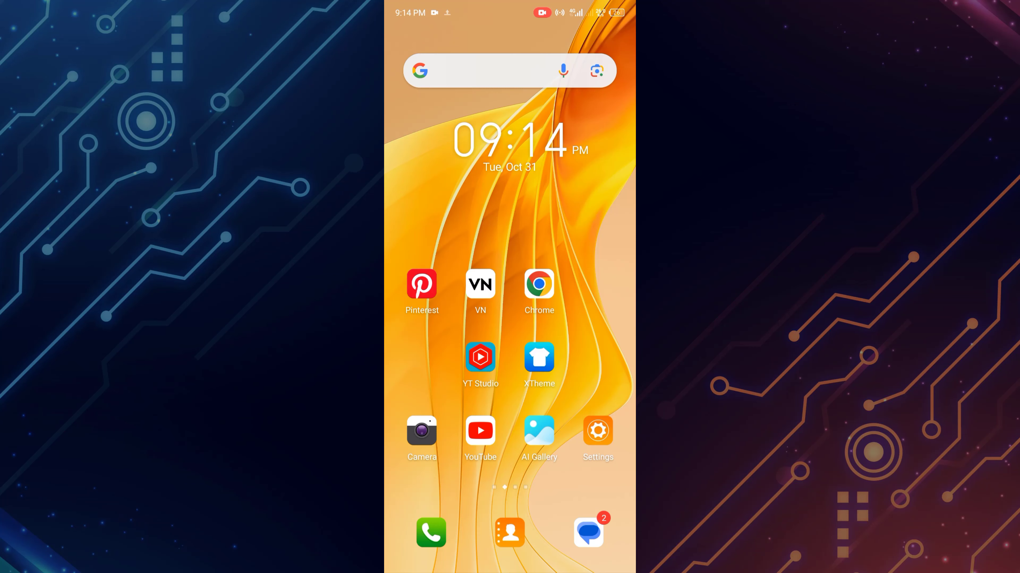
# - Launch the Settings app from the home screen icon
pyautogui.click(596, 430)
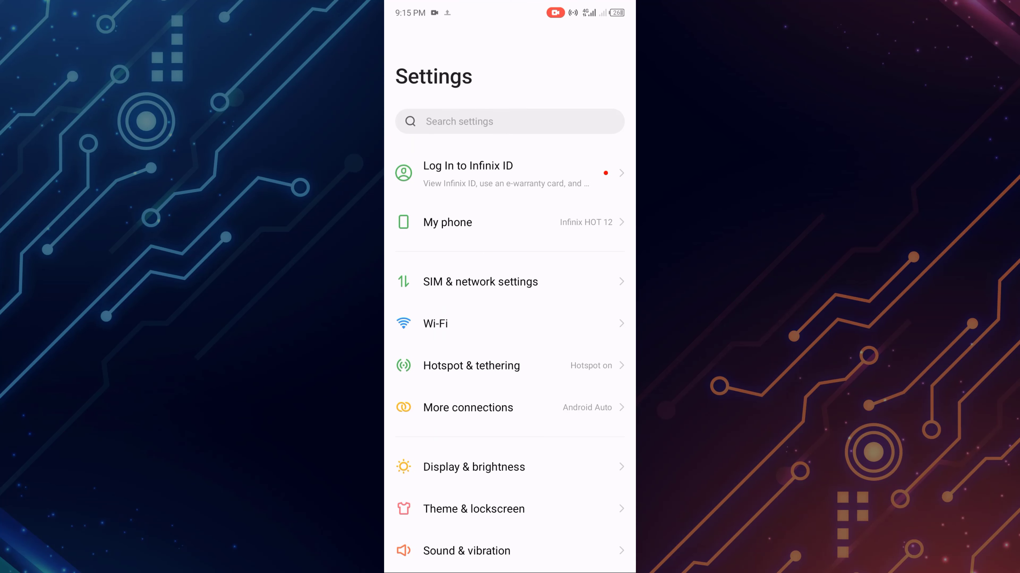
# - Scroll down the Settings list to reach the System entry
pyautogui.scroll(-3)
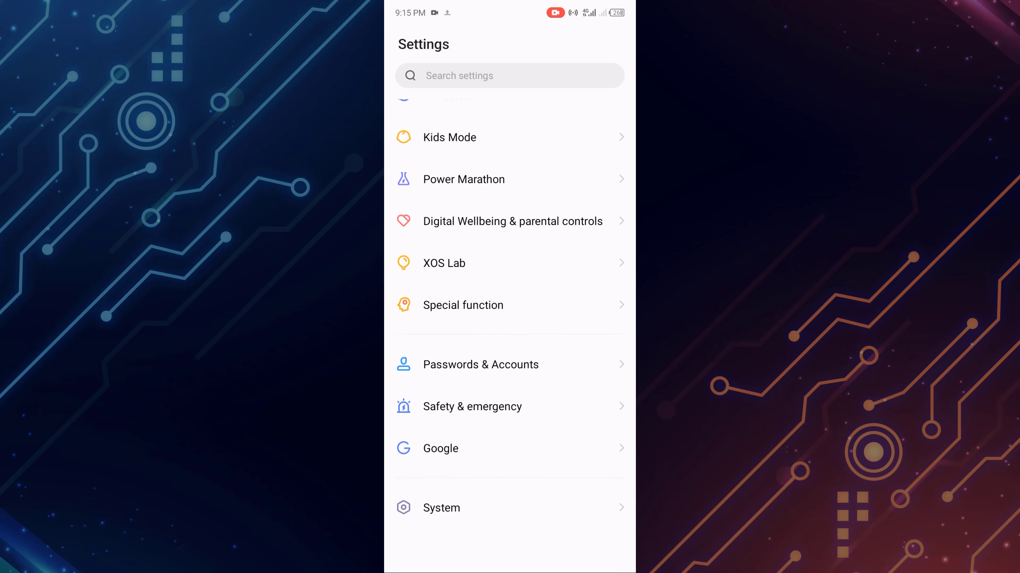
pyautogui.scroll(-3)
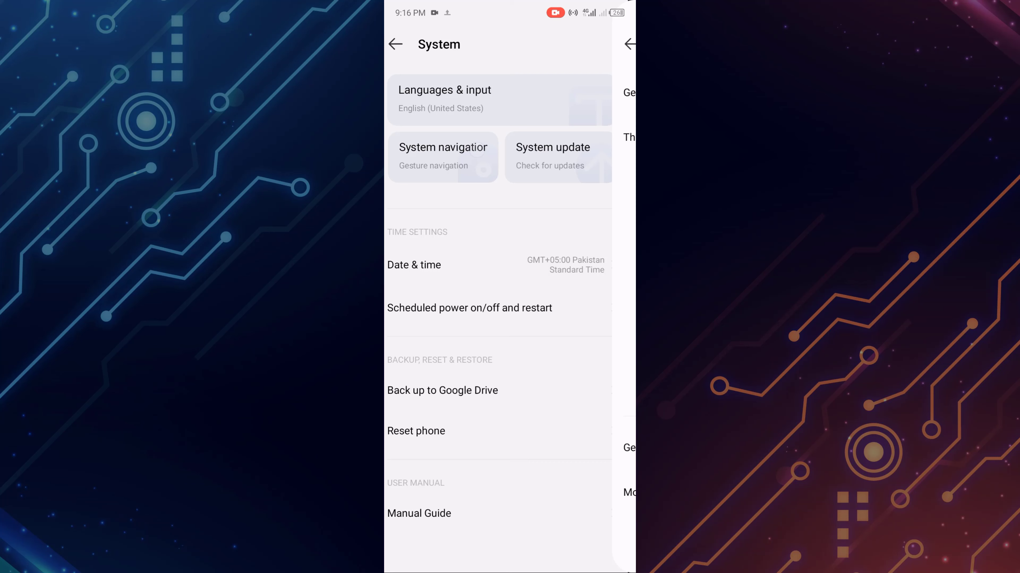
# - Show the System navigation page, currently on Gesture navigation, and browse its mode cards
pyautogui.click(443, 157)
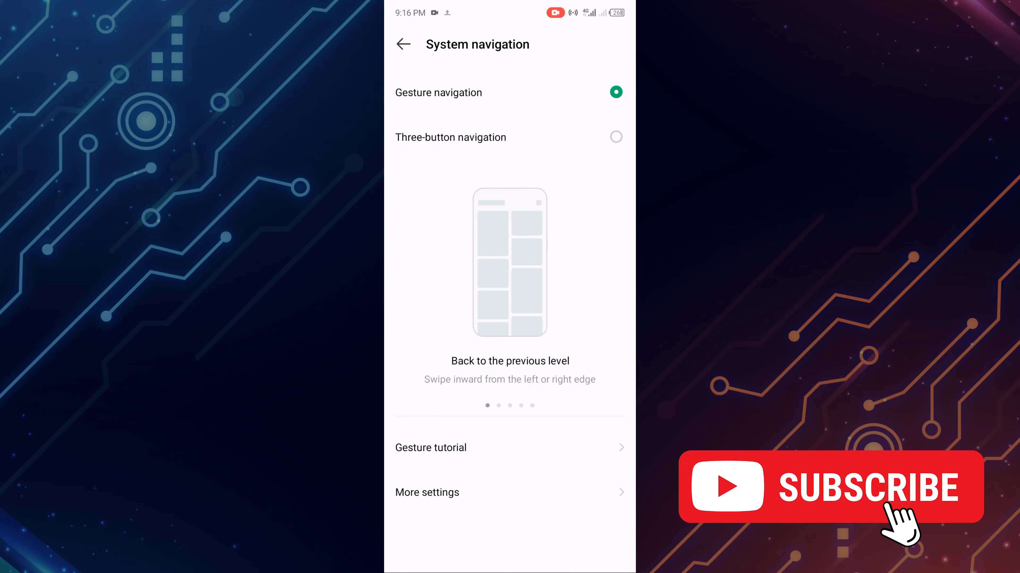
pyautogui.hscroll(-3)
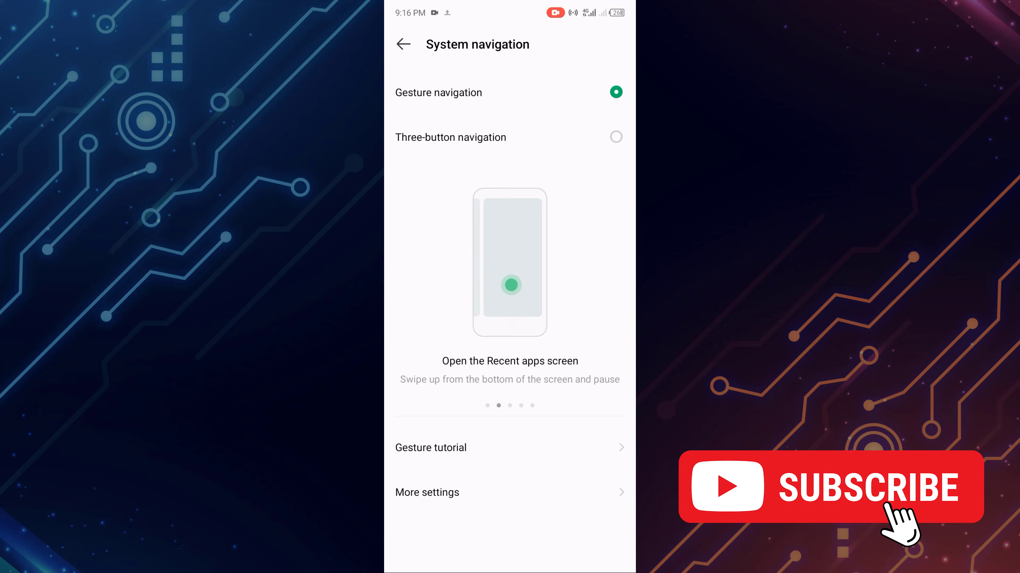
pyautogui.hscroll(-3)
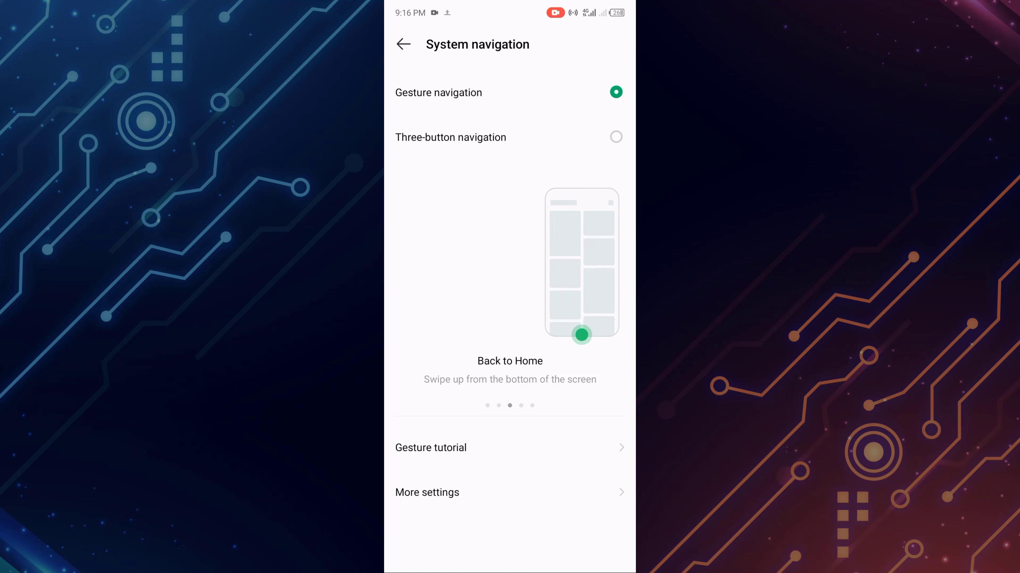
# - Select Three-button navigation so home, back and recent buttons show at the bottom
pyautogui.click(614, 137)
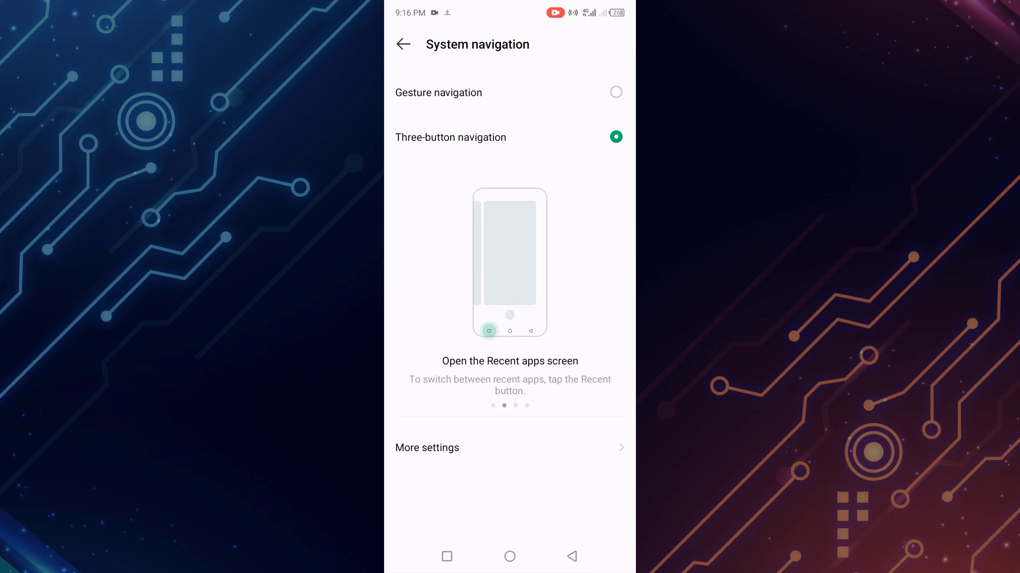
pyautogui.hscroll(-3)
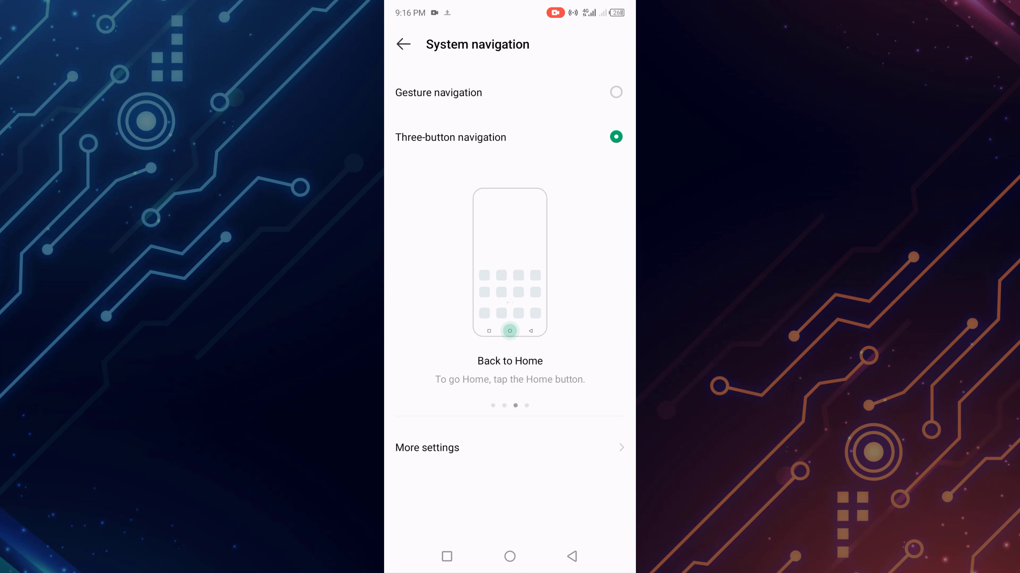